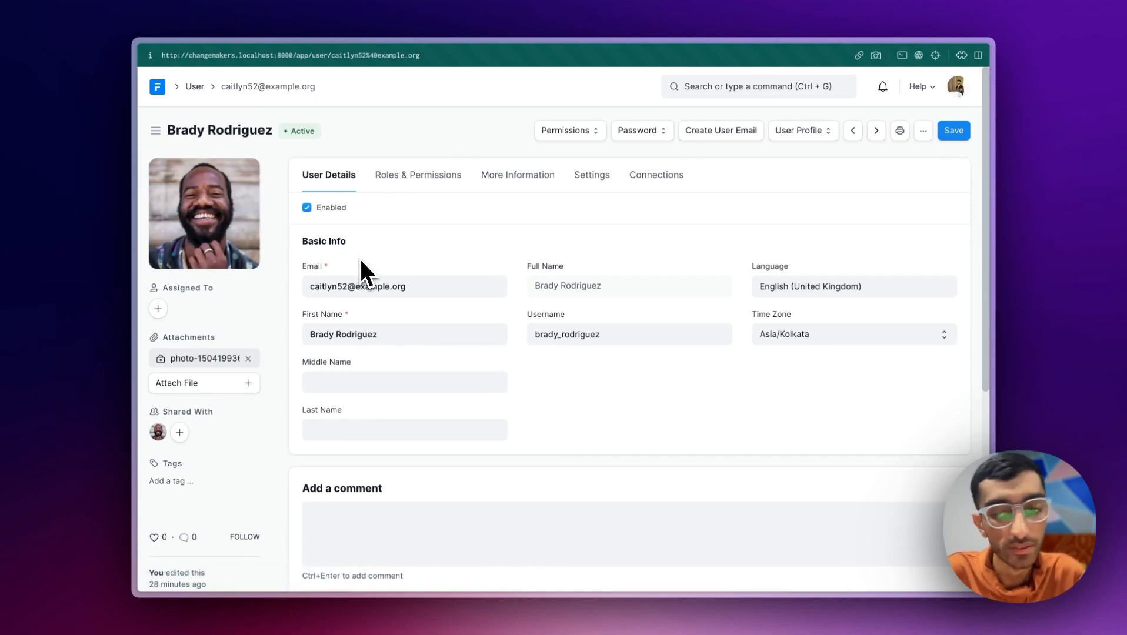
mouse_move(579, 270)
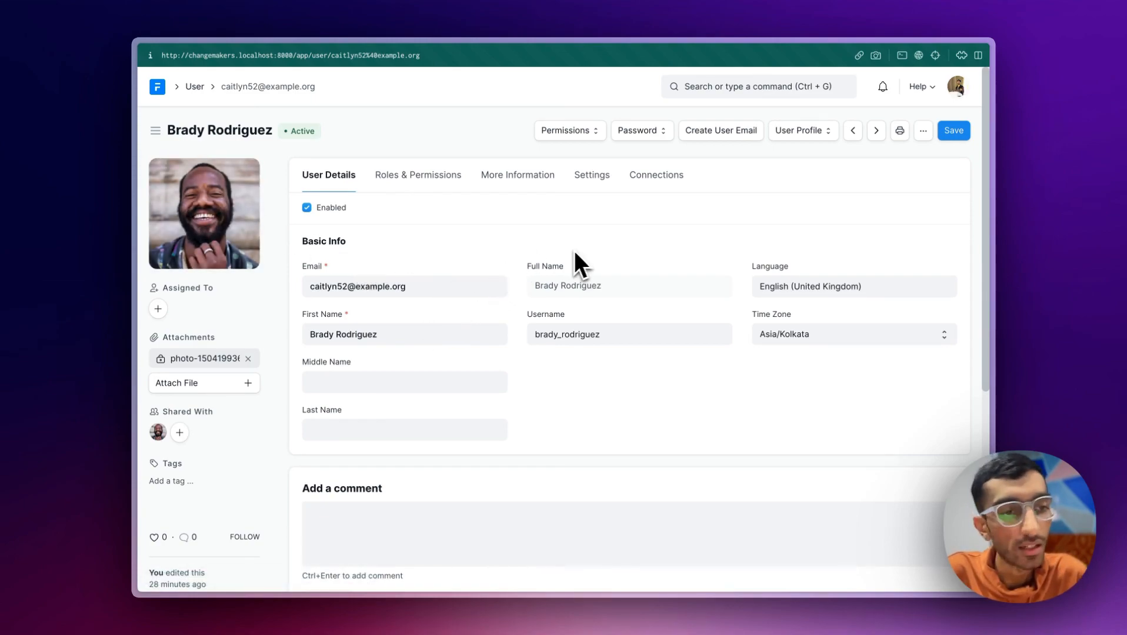
mouse_move(480, 120)
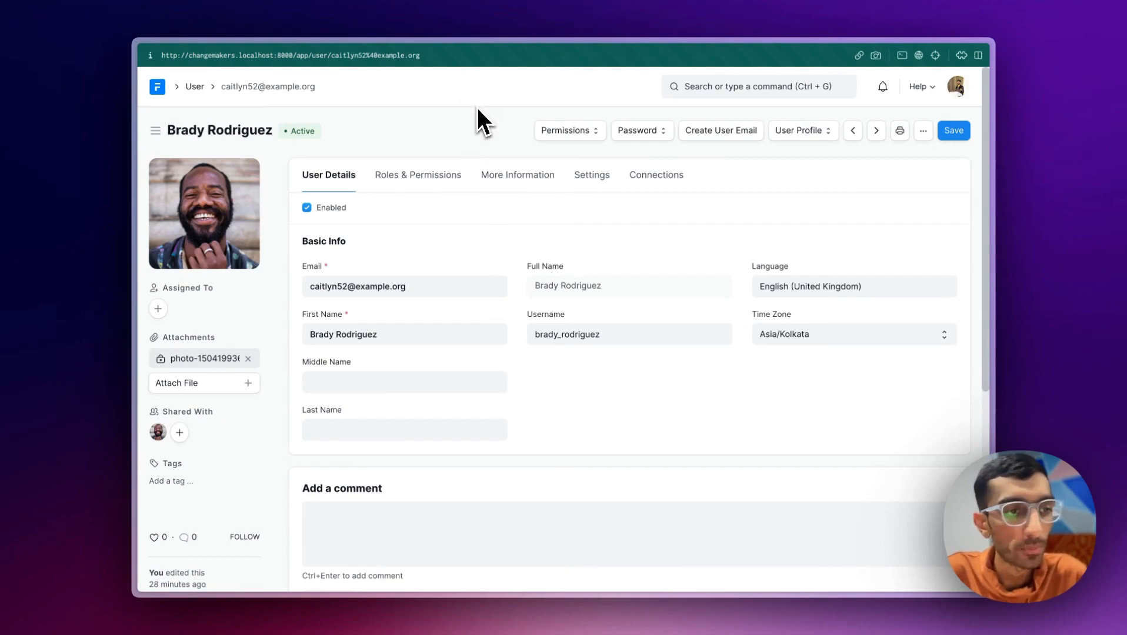
mouse_move(203, 214)
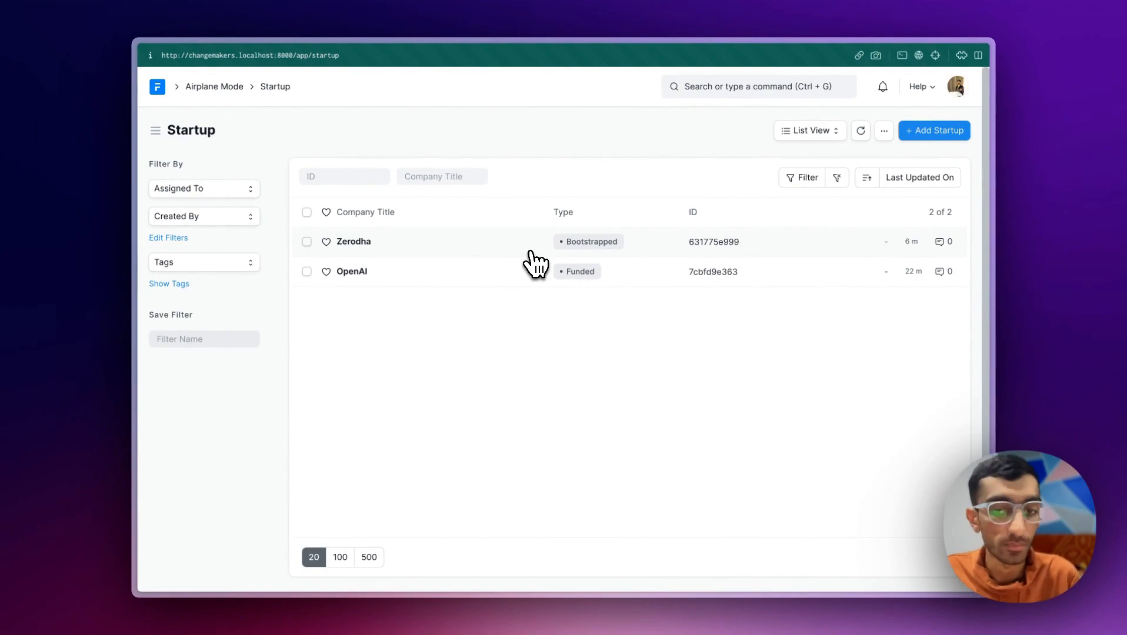
- Add a fifth Startup DocType field of type Attach Image labelled 'Company Logo'
click(353, 241)
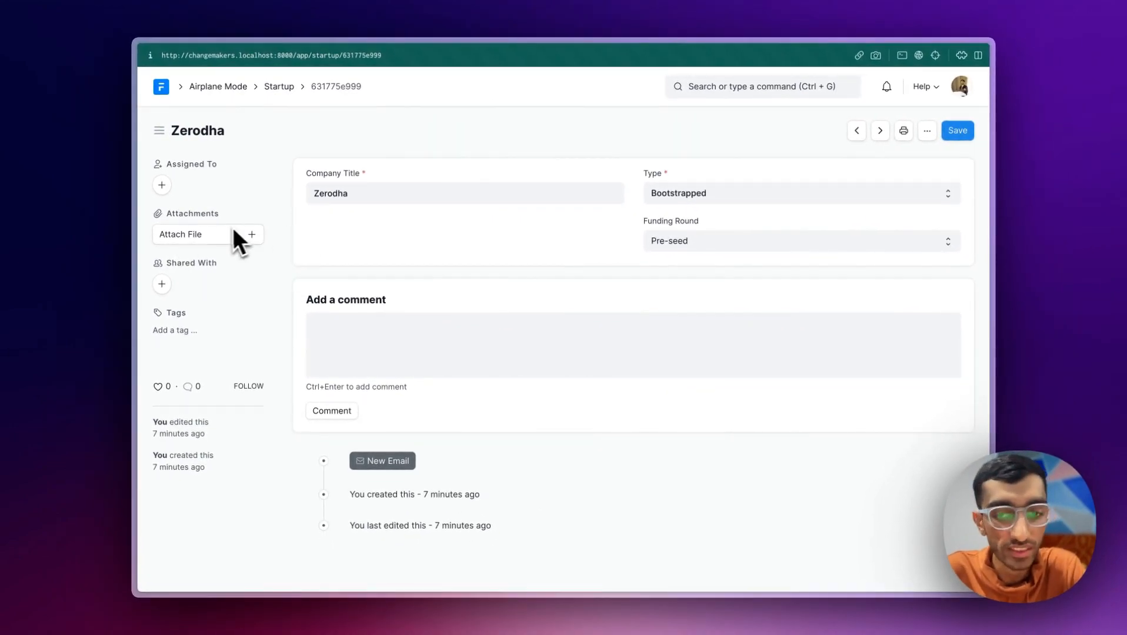
mouse_move(169, 220)
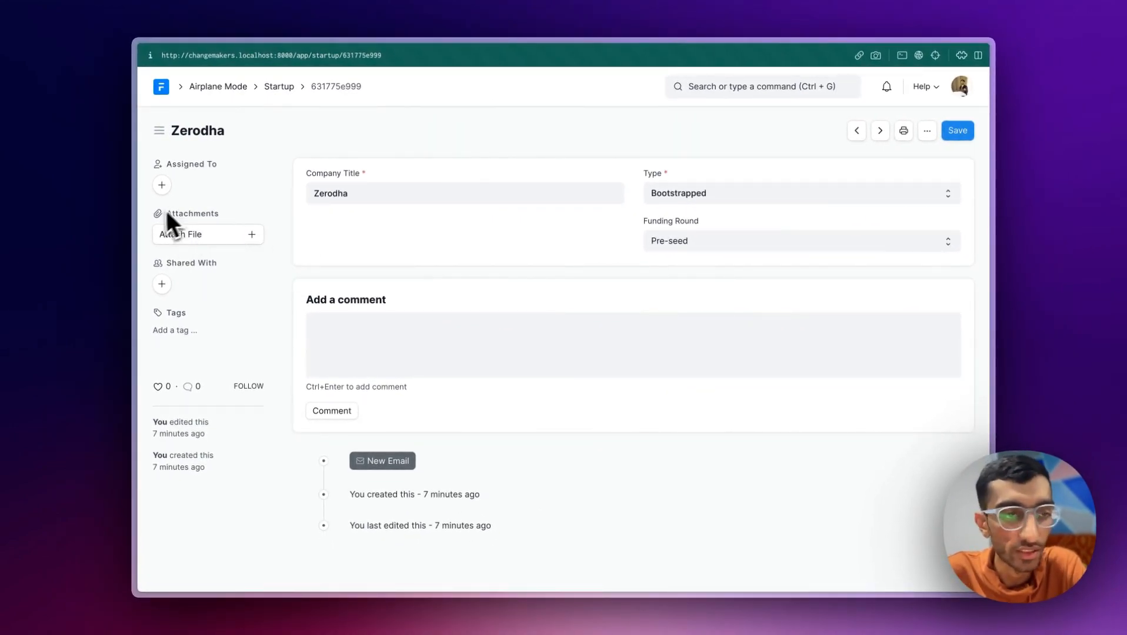
mouse_move(524, 233)
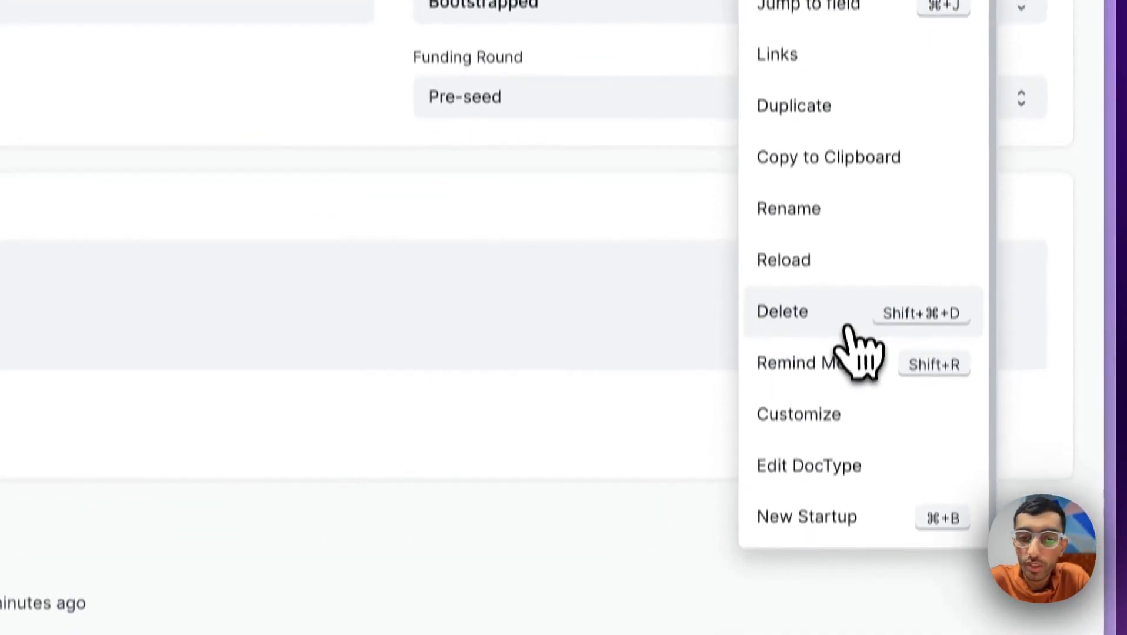
click(808, 465)
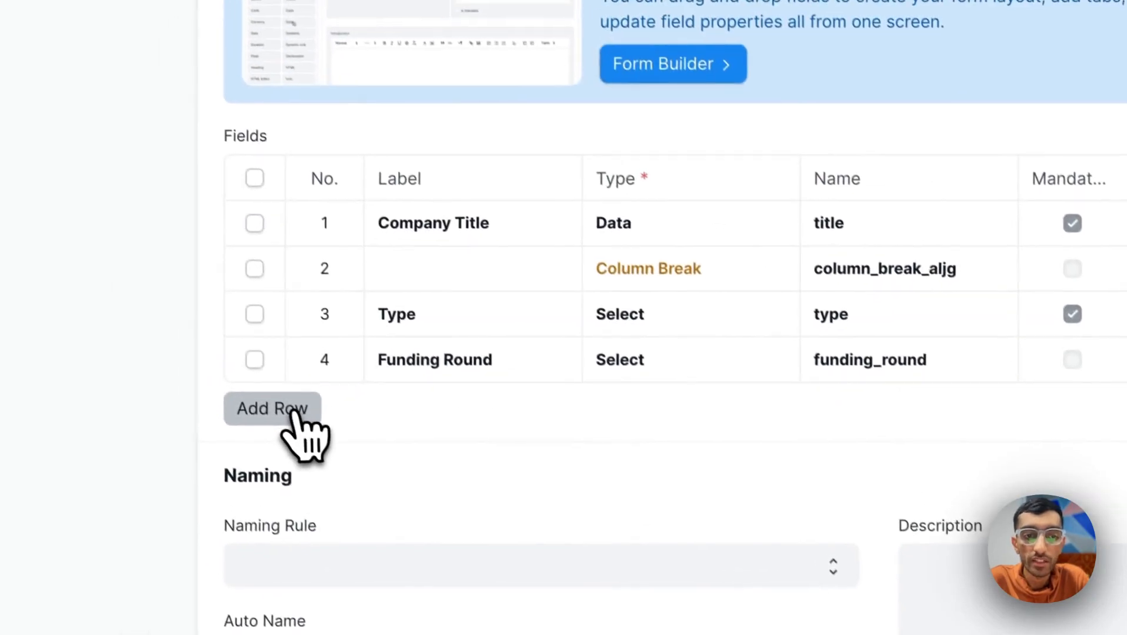
click(272, 408)
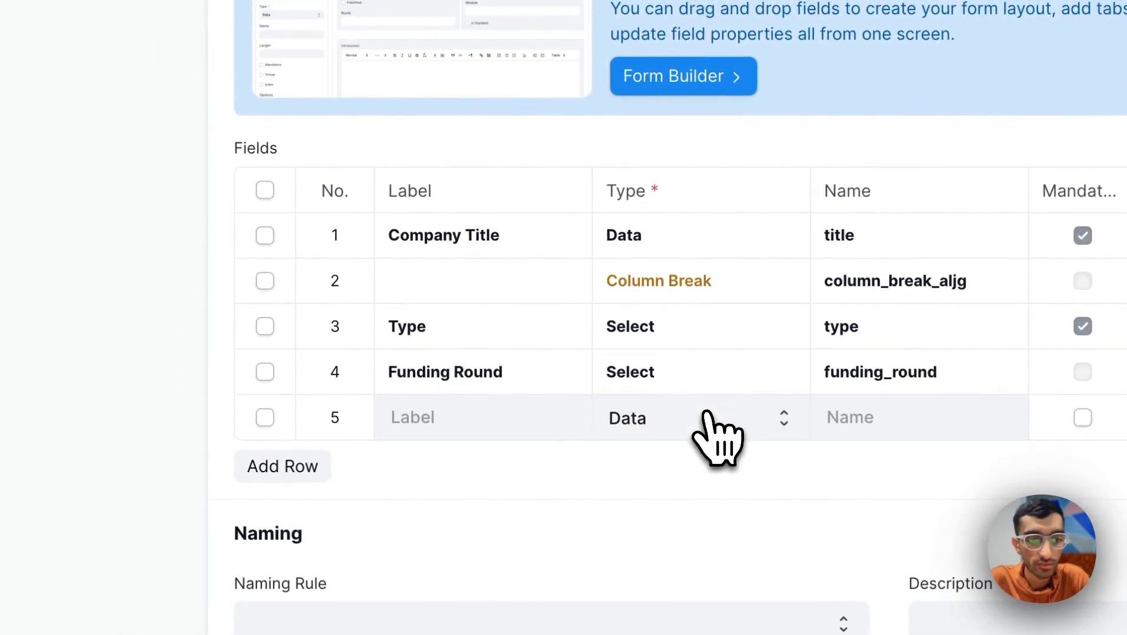
click(697, 417)
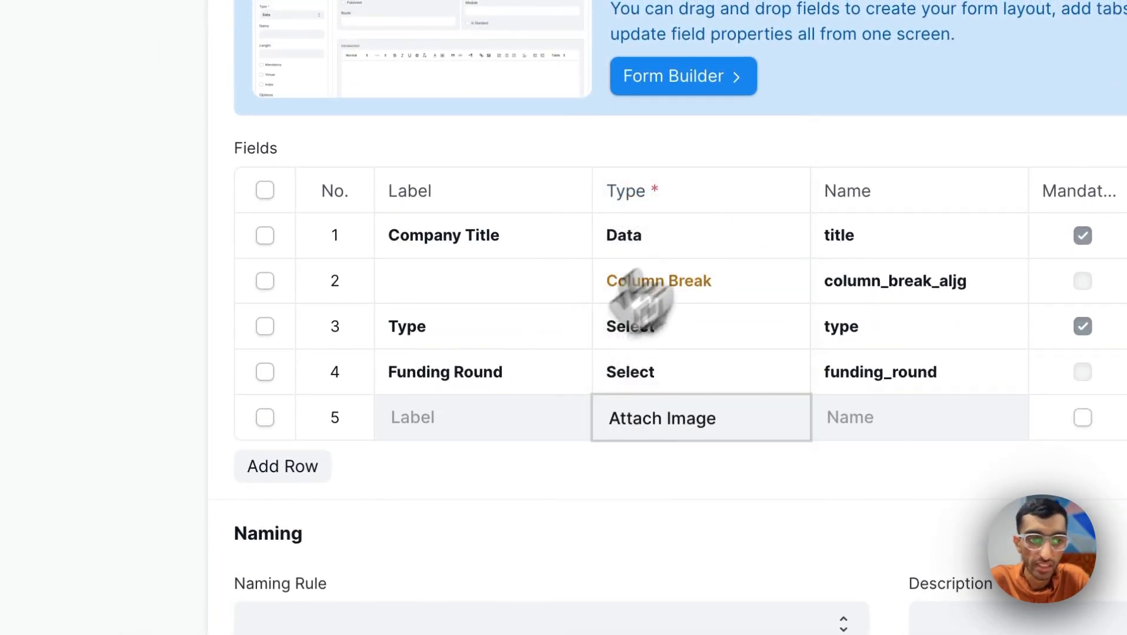
text(Company Logo)
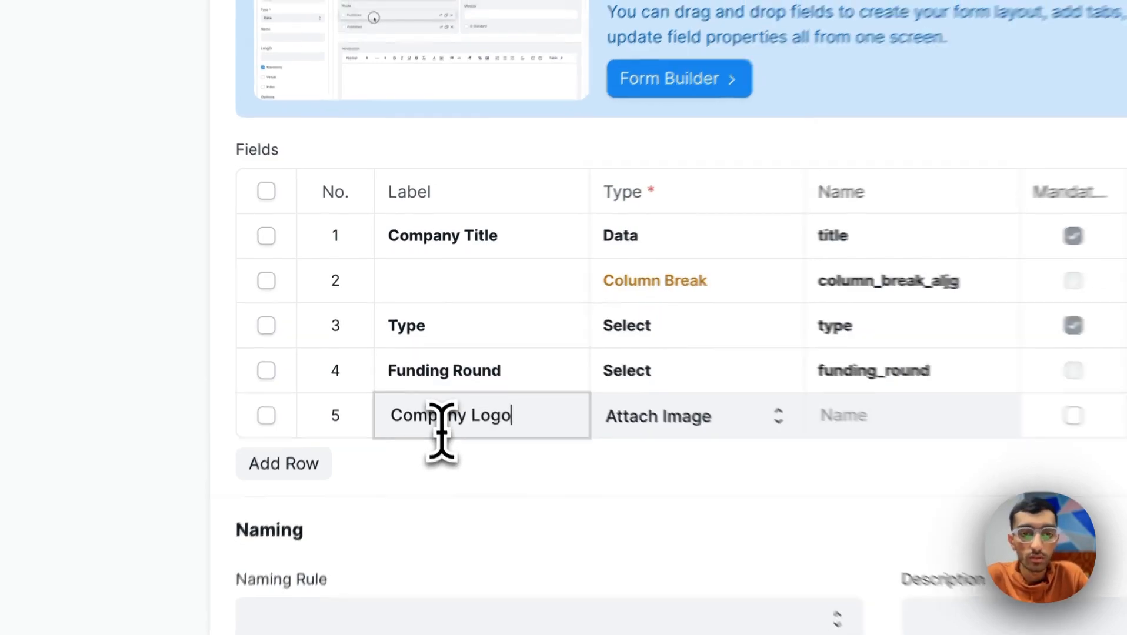
- Set the Startup DocType's Form Settings Image Field to company_logo
scroll(down, 3)
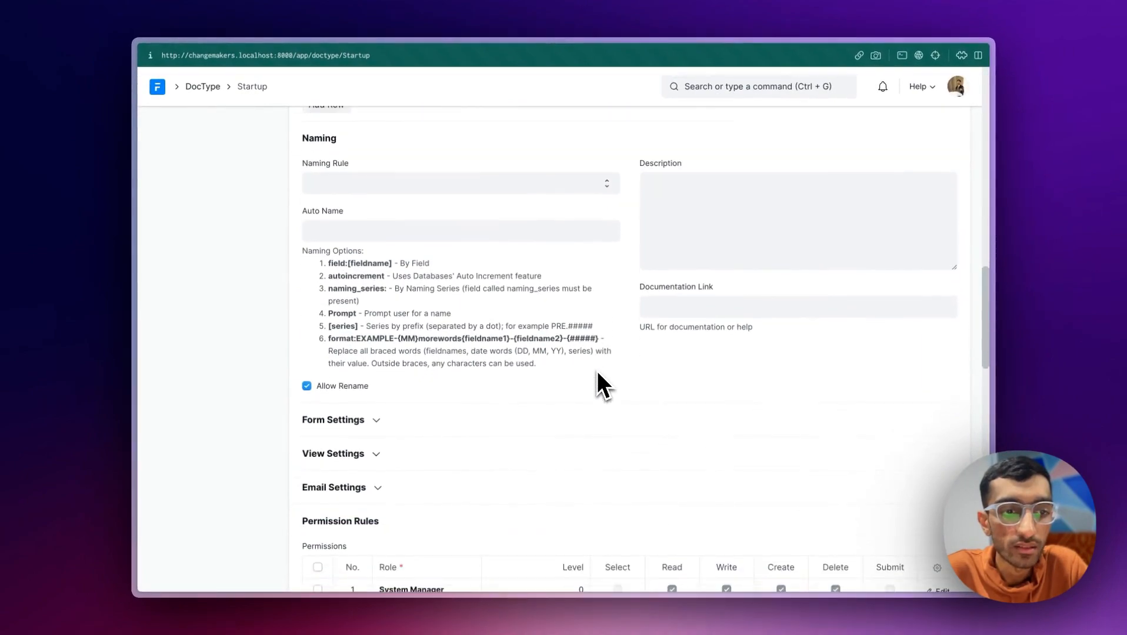
scroll(down, 3)
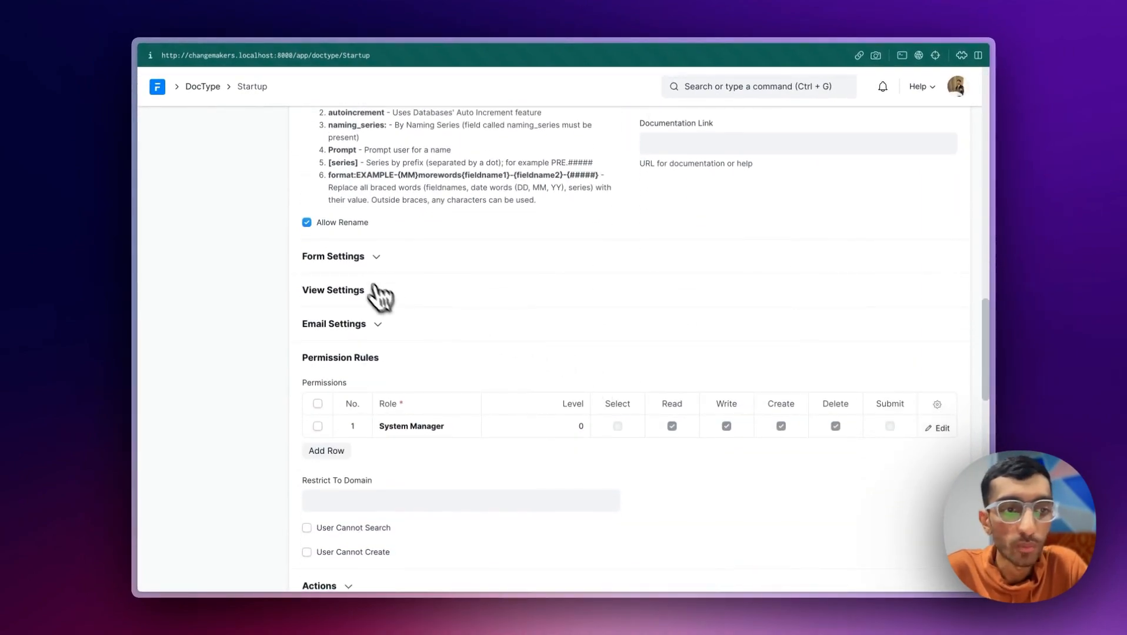
click(333, 256)
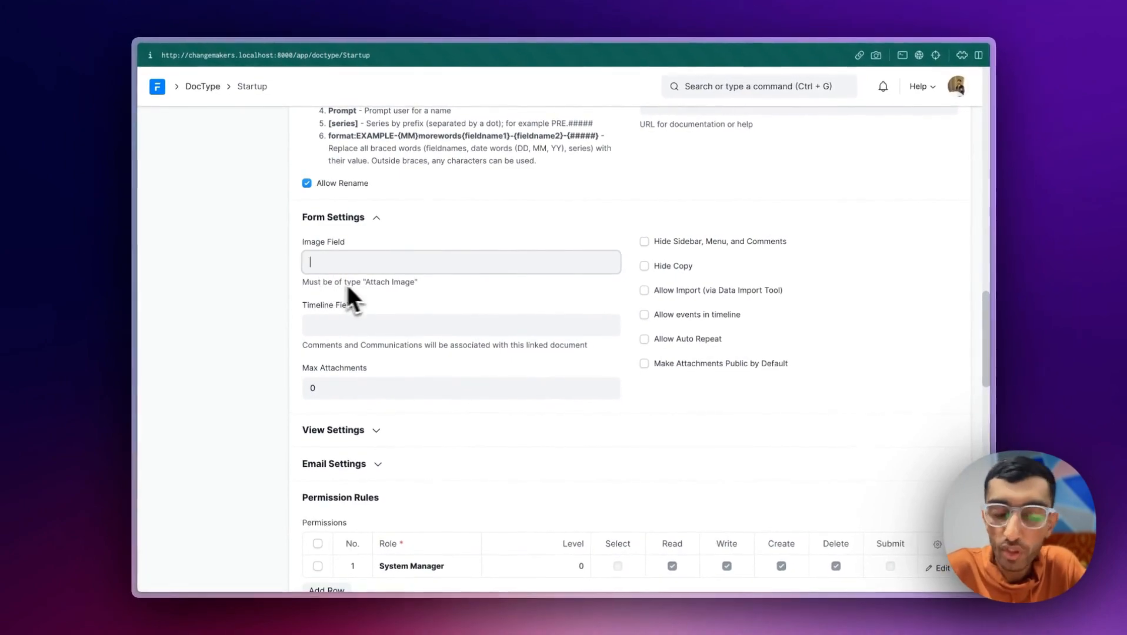
text(com)
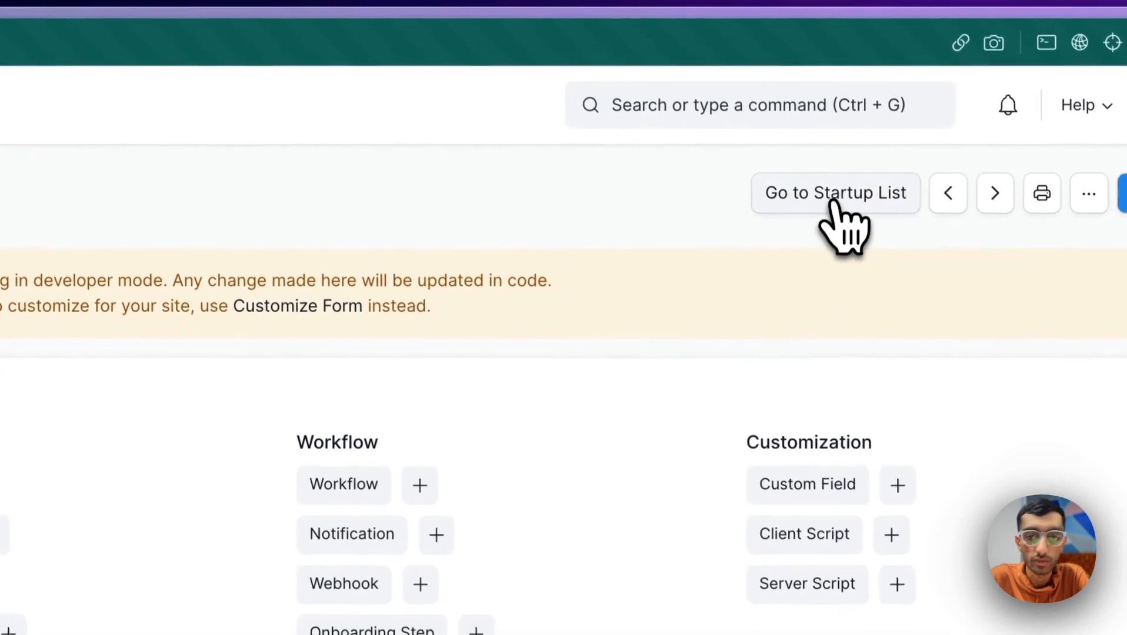
- Return to the Startup list and open the Zerodha record
click(835, 193)
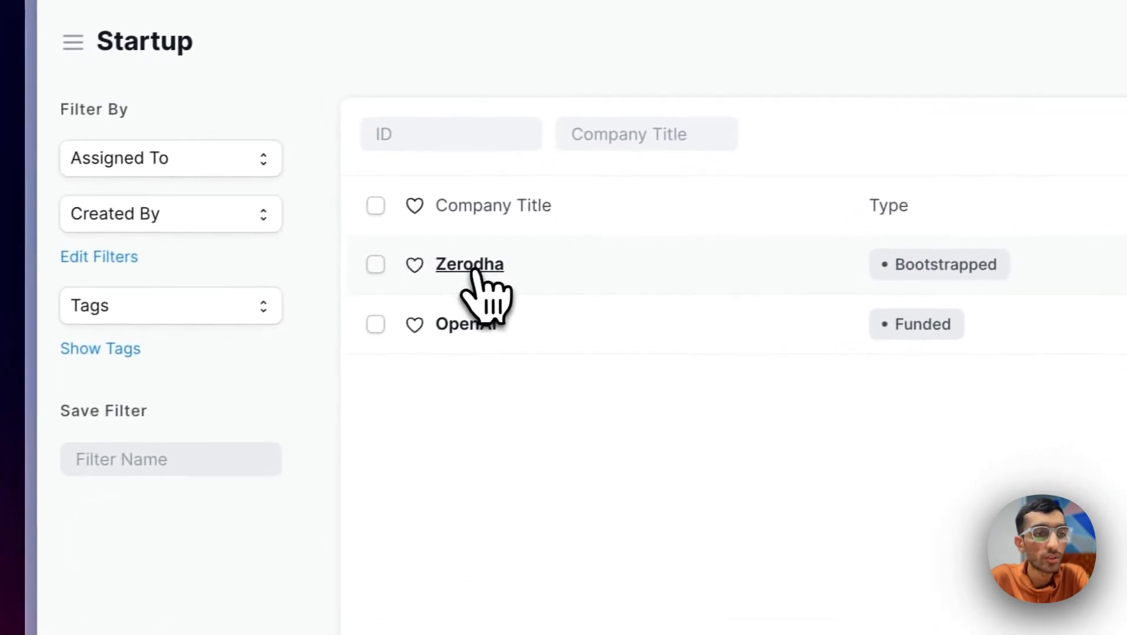
click(469, 265)
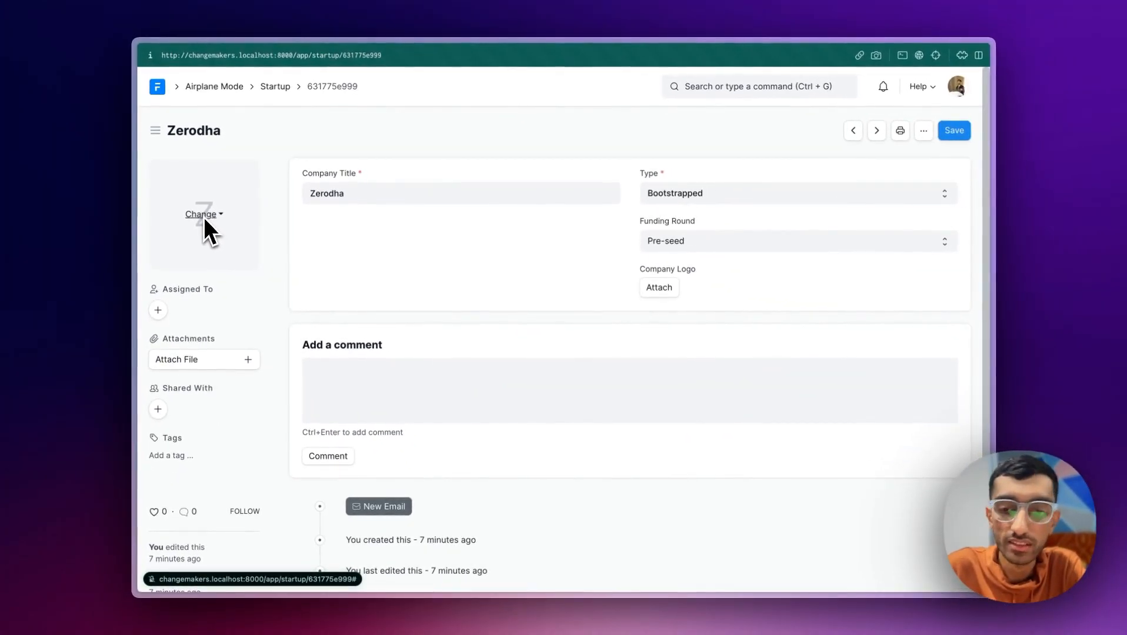
mouse_move(655, 298)
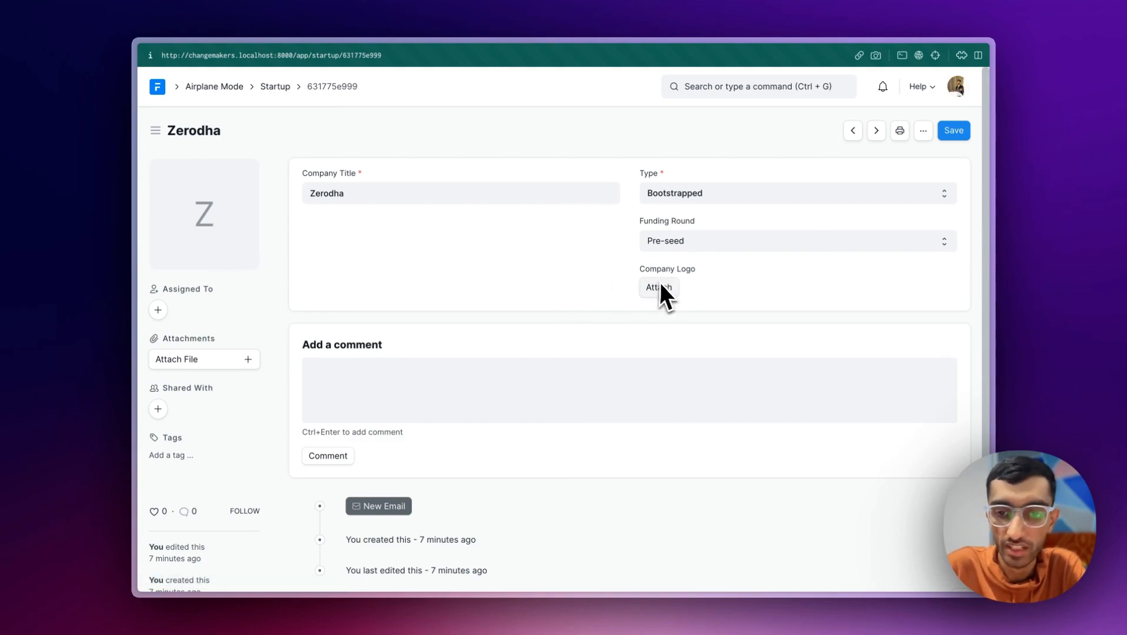
- Upload and crop zerodha_logo.png as the Zerodha record's image
click(658, 288)
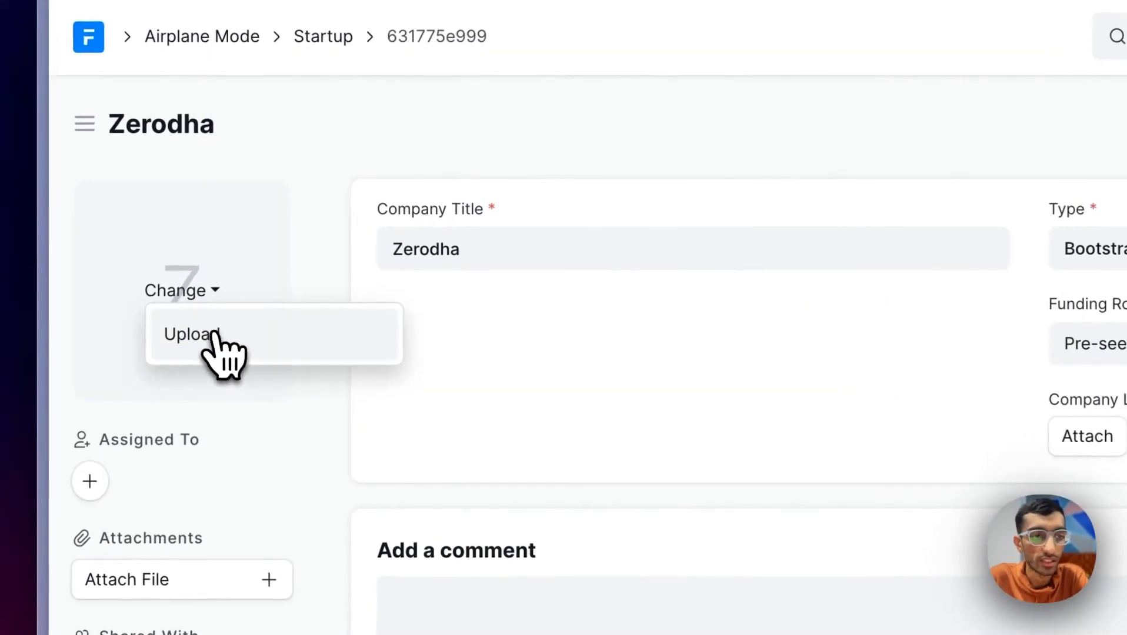
click(190, 334)
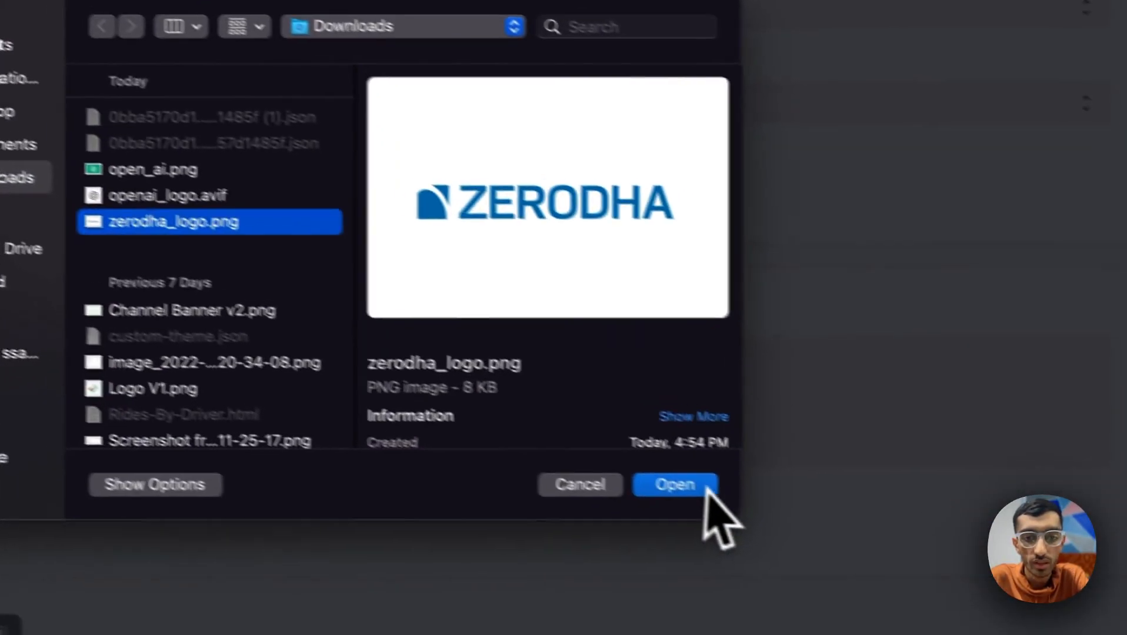
click(674, 483)
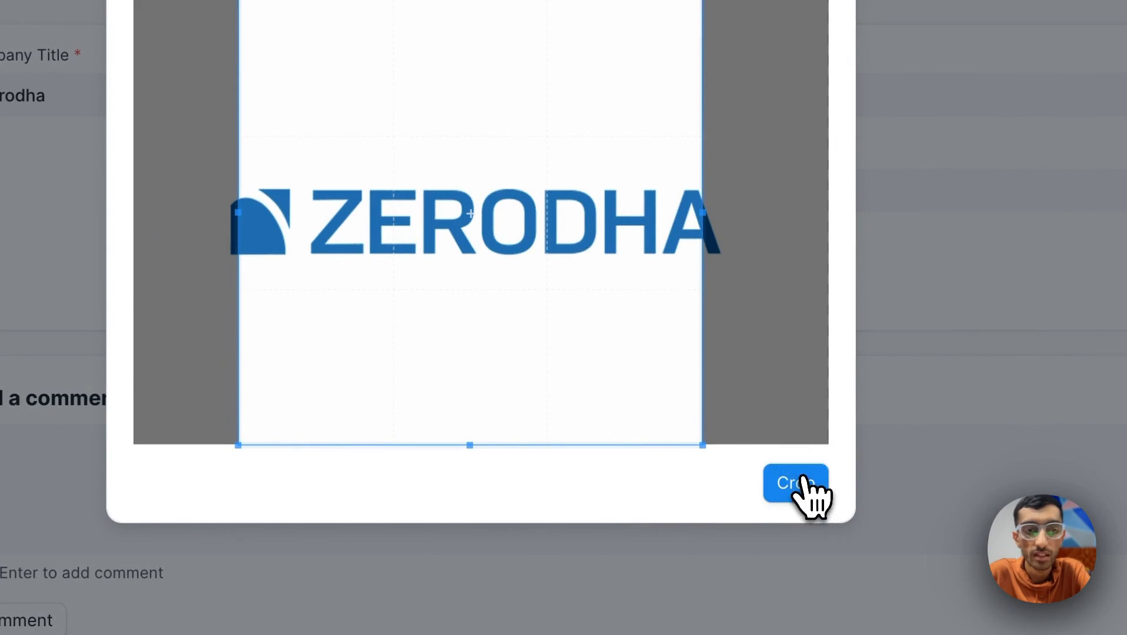
click(795, 483)
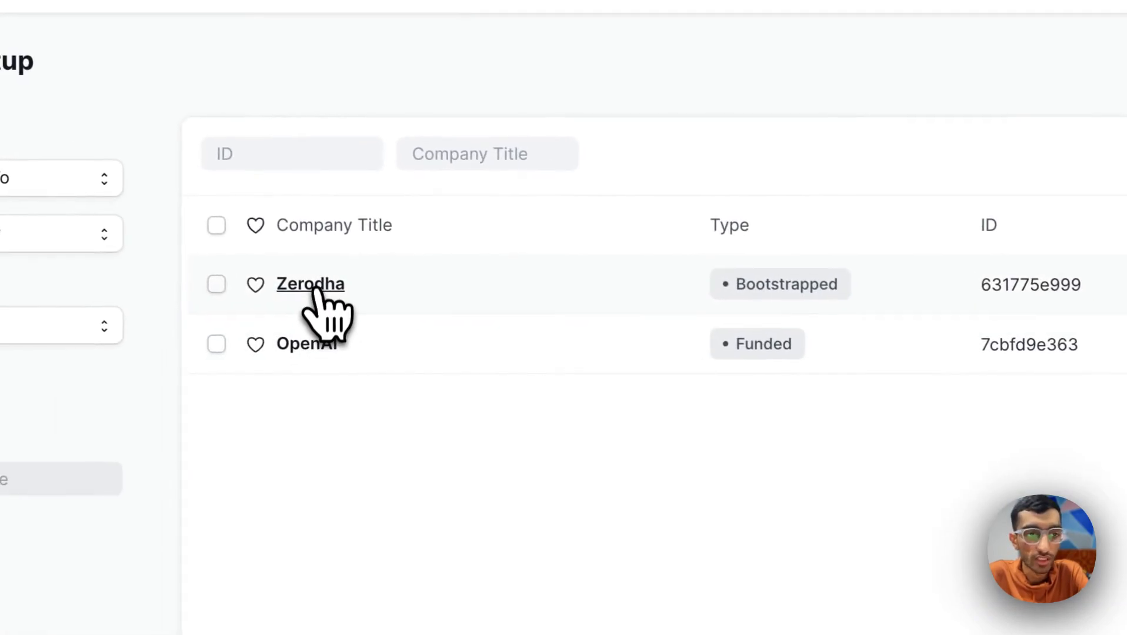
- Open the Zerodha record and scroll through it
click(310, 284)
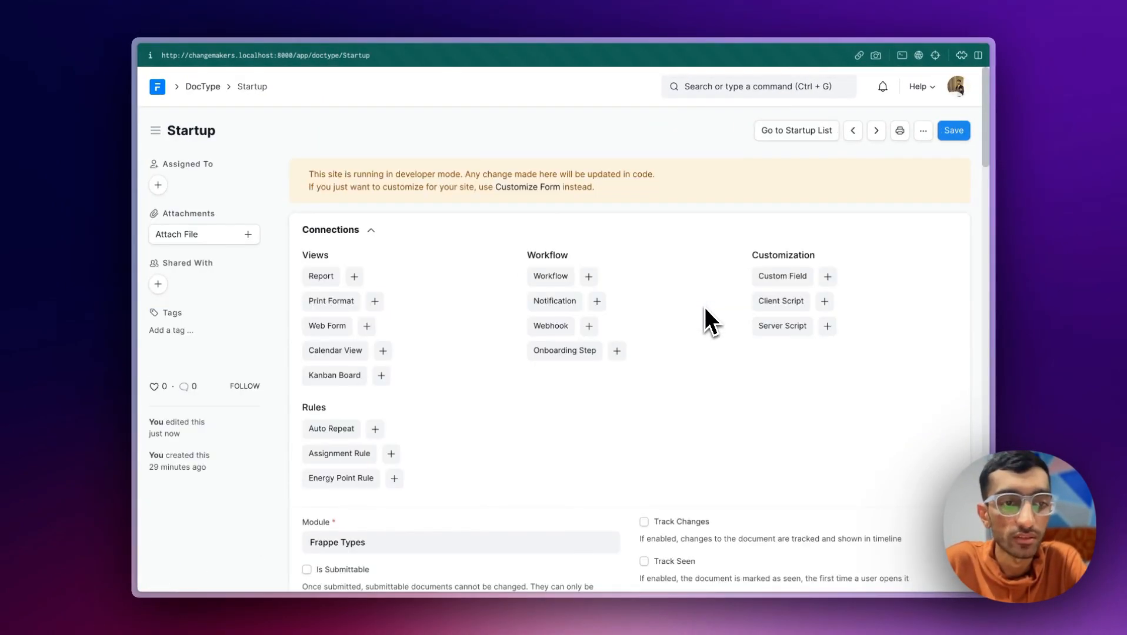
scroll(down, 3)
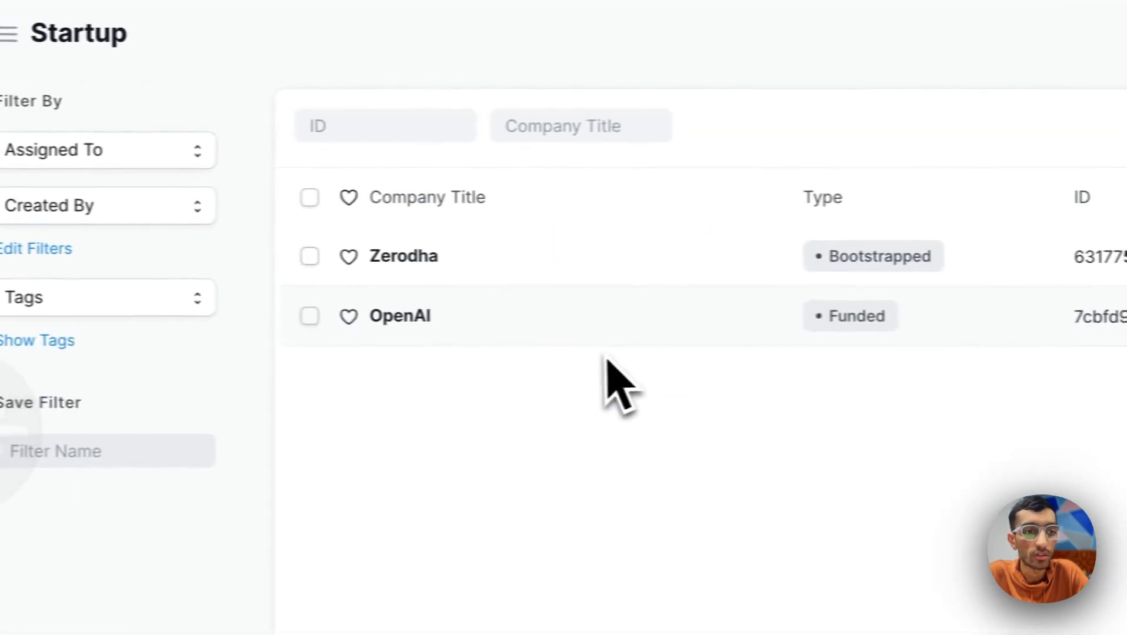
- Upload and crop open_ai.png as the OpenAI record's logo, then save
click(399, 316)
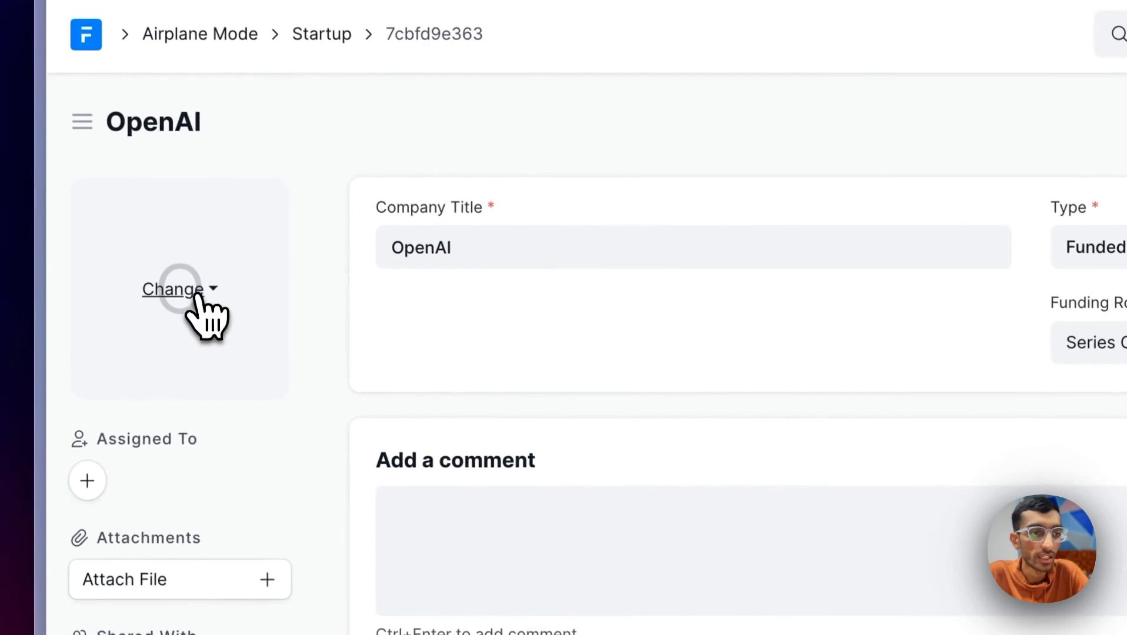
click(171, 289)
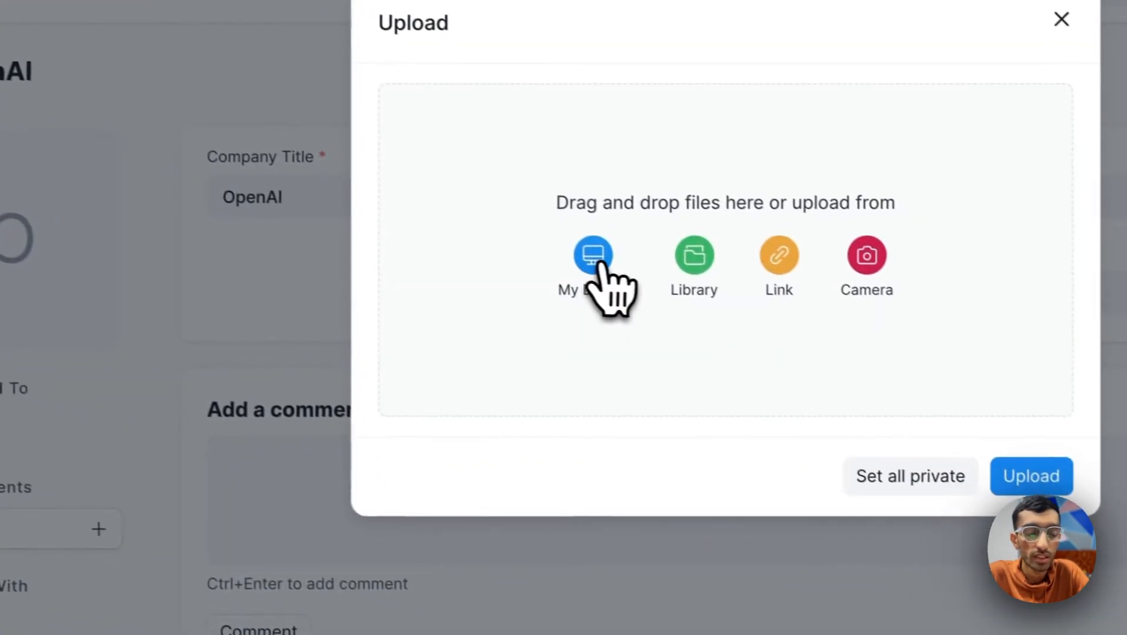
click(592, 254)
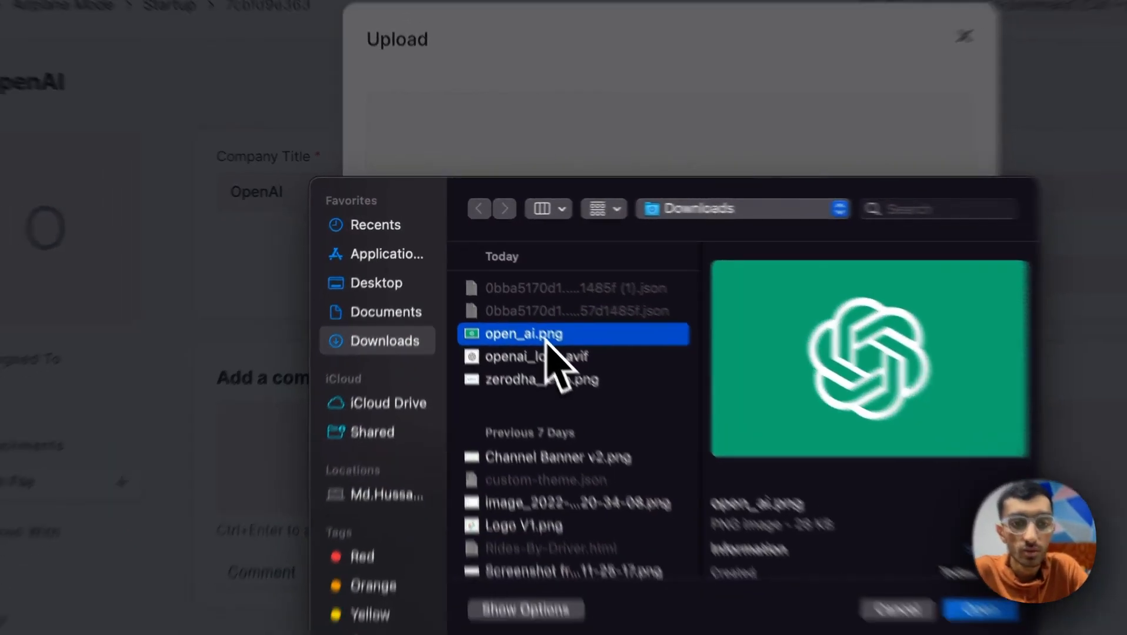
click(979, 609)
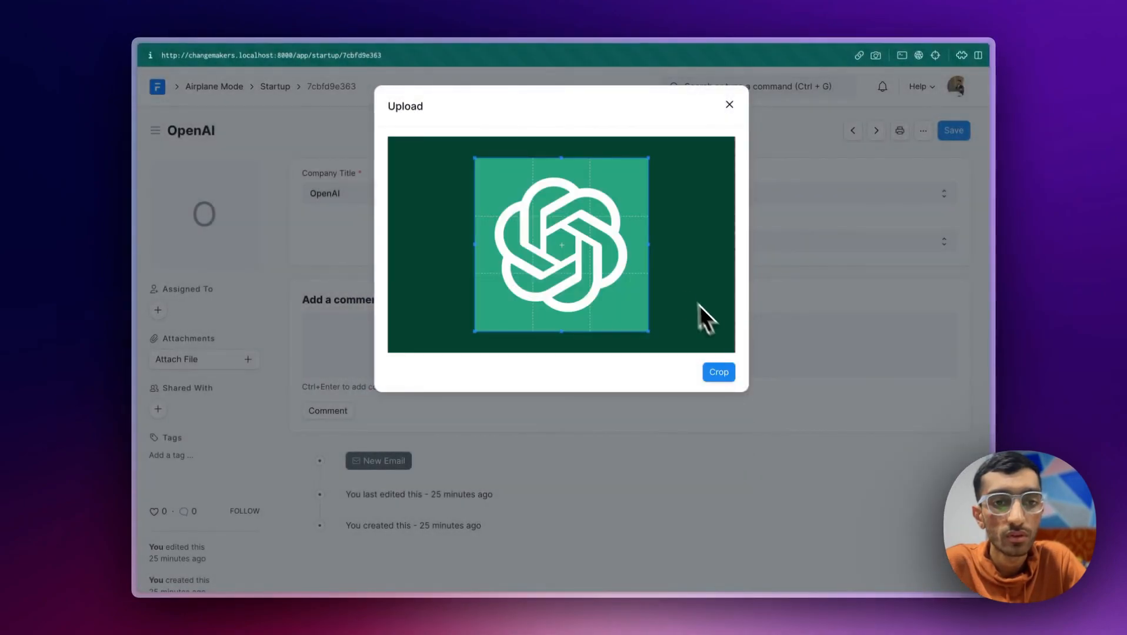
click(717, 373)
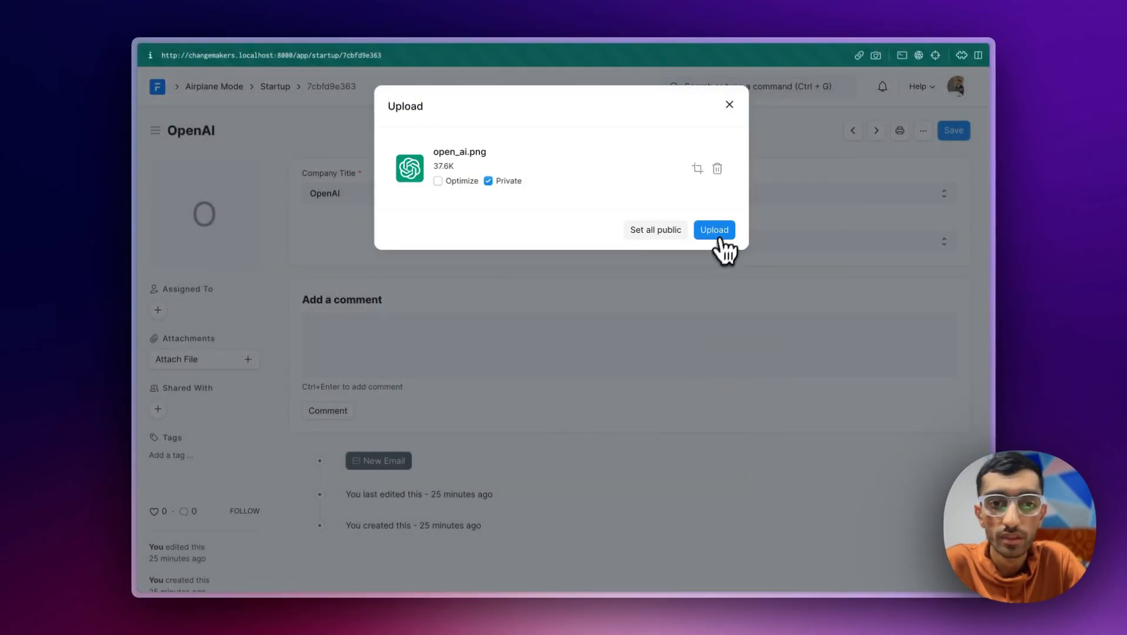
click(713, 230)
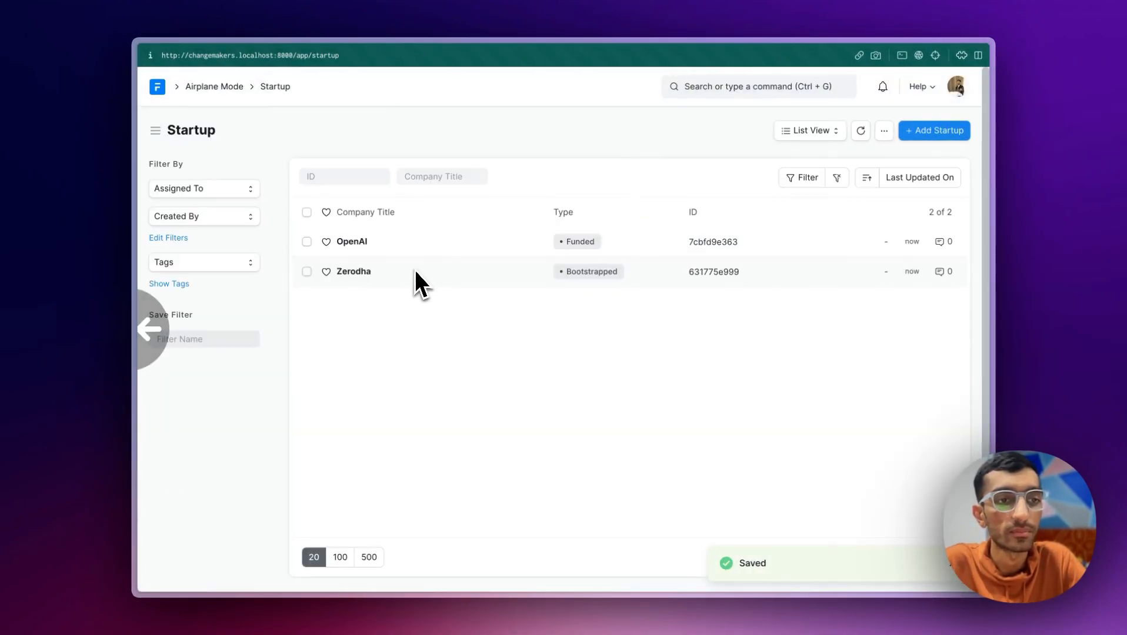